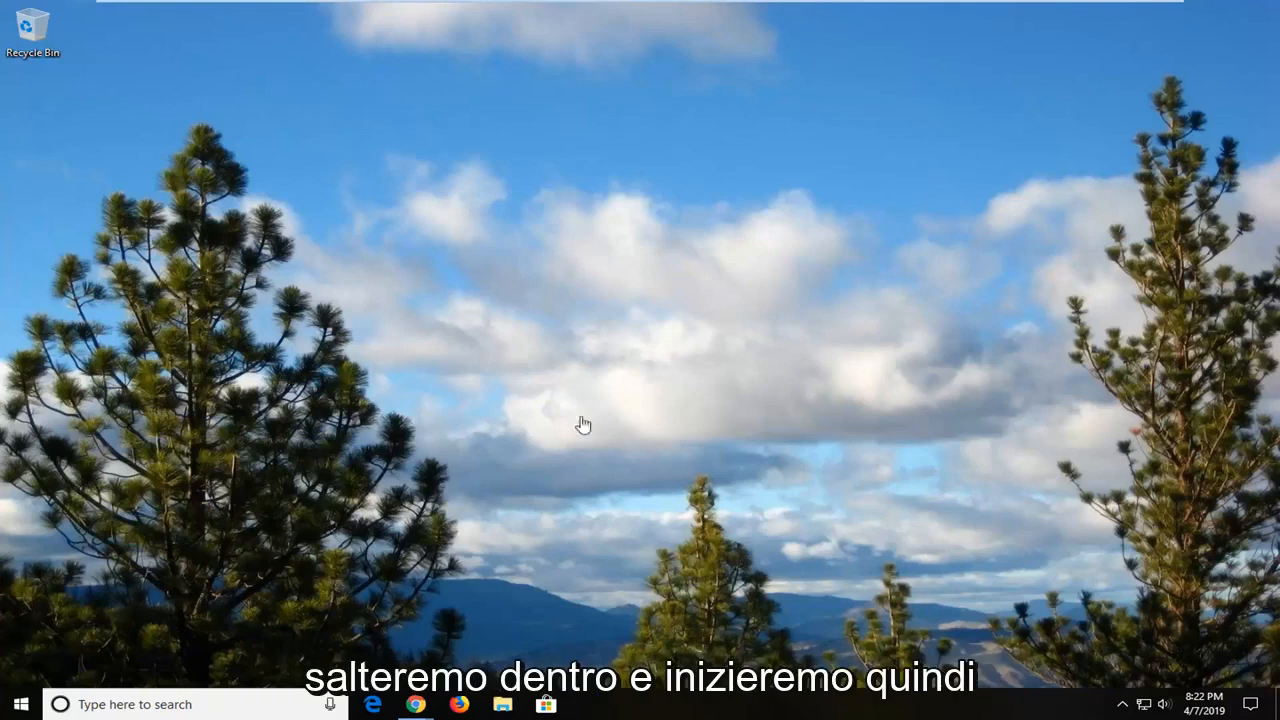
mouse_move(643, 482)
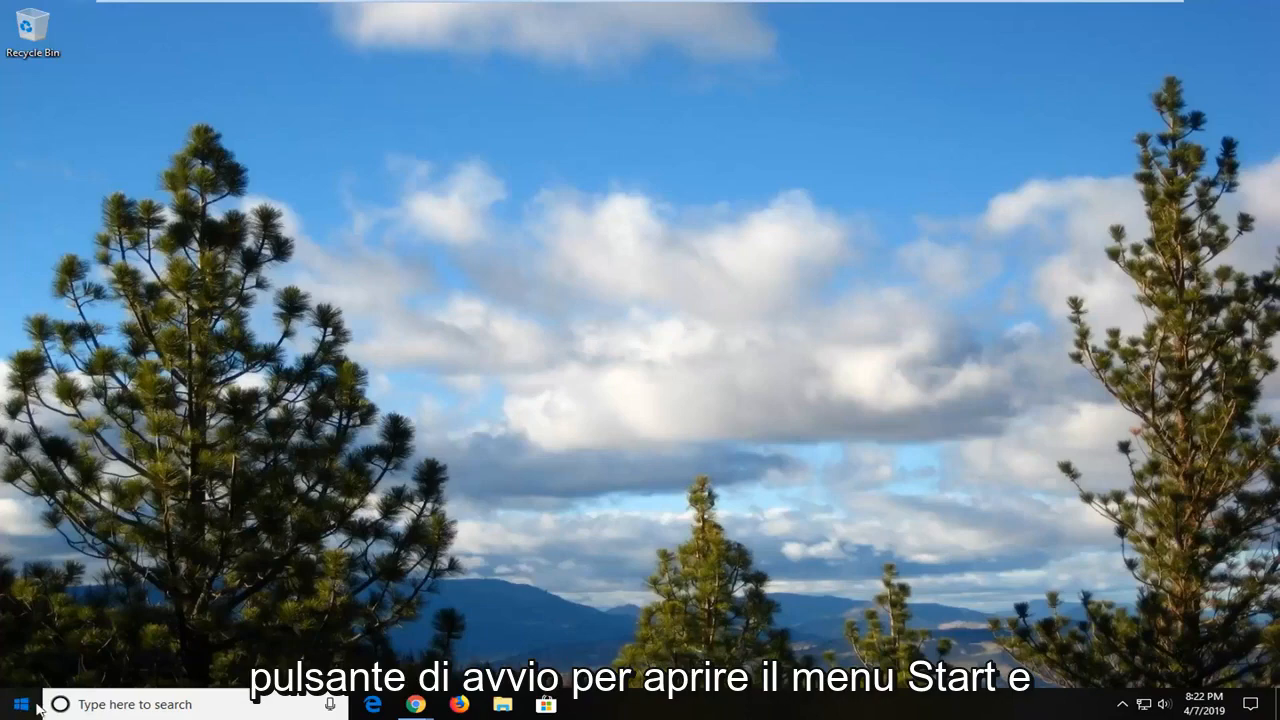
Step: Search the Start menu for regedit and run Registry Editor as administrator
click(20, 704)
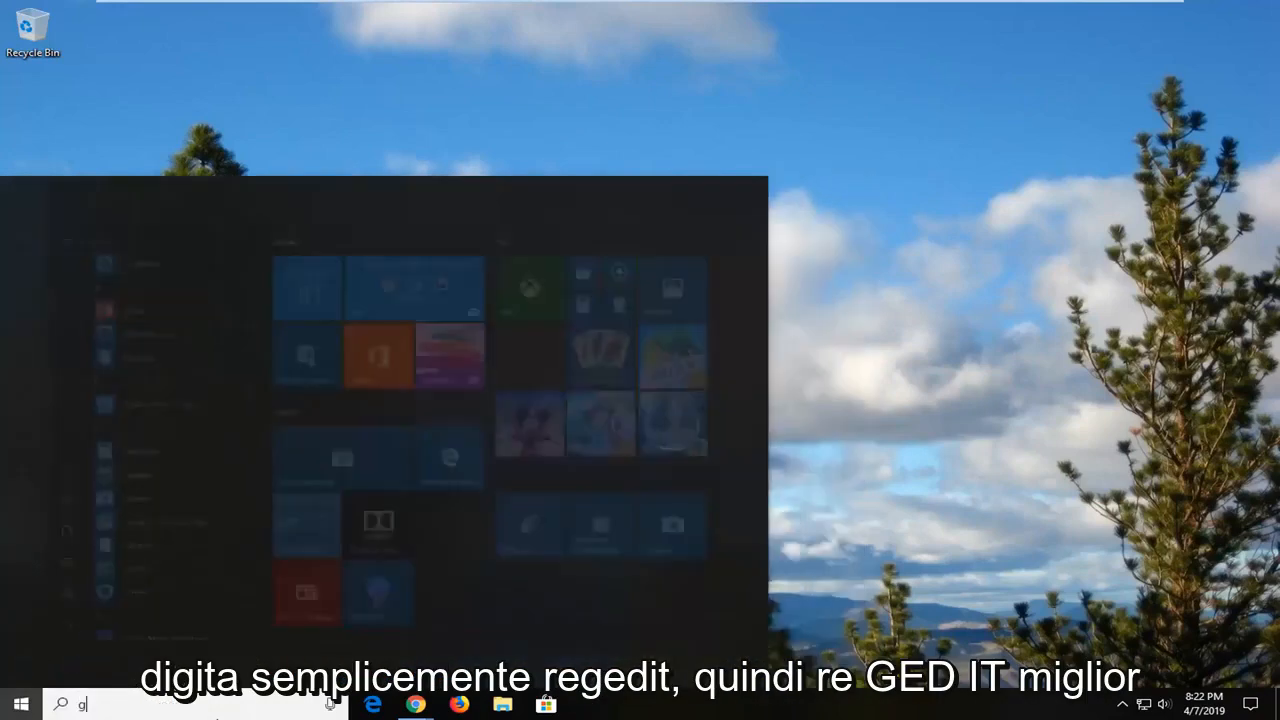
text(edit)
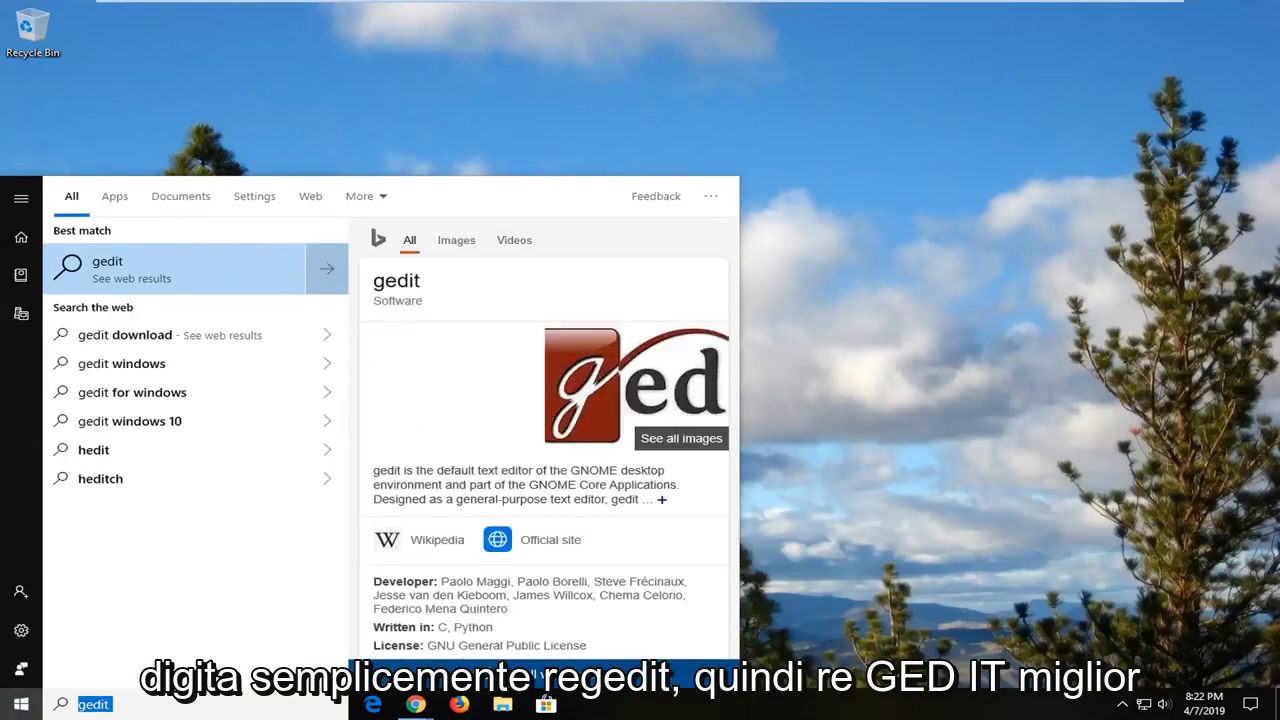
text(regedit)
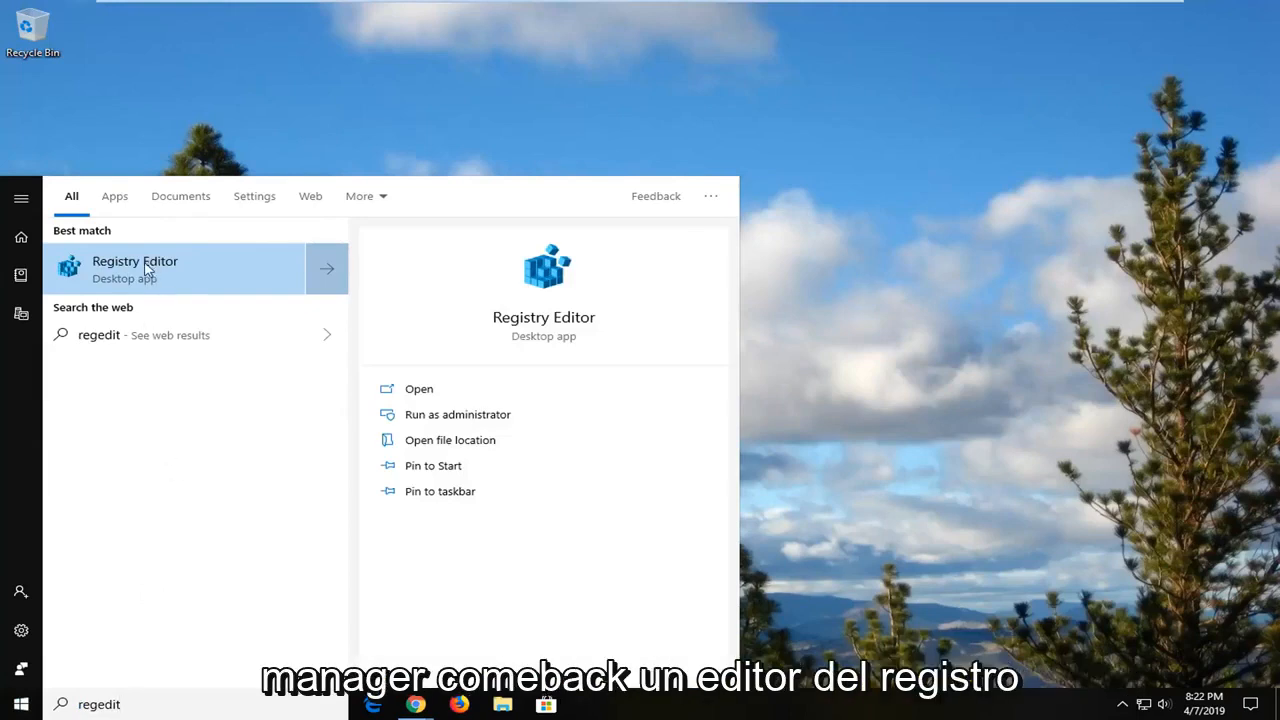
right_click(135, 268)
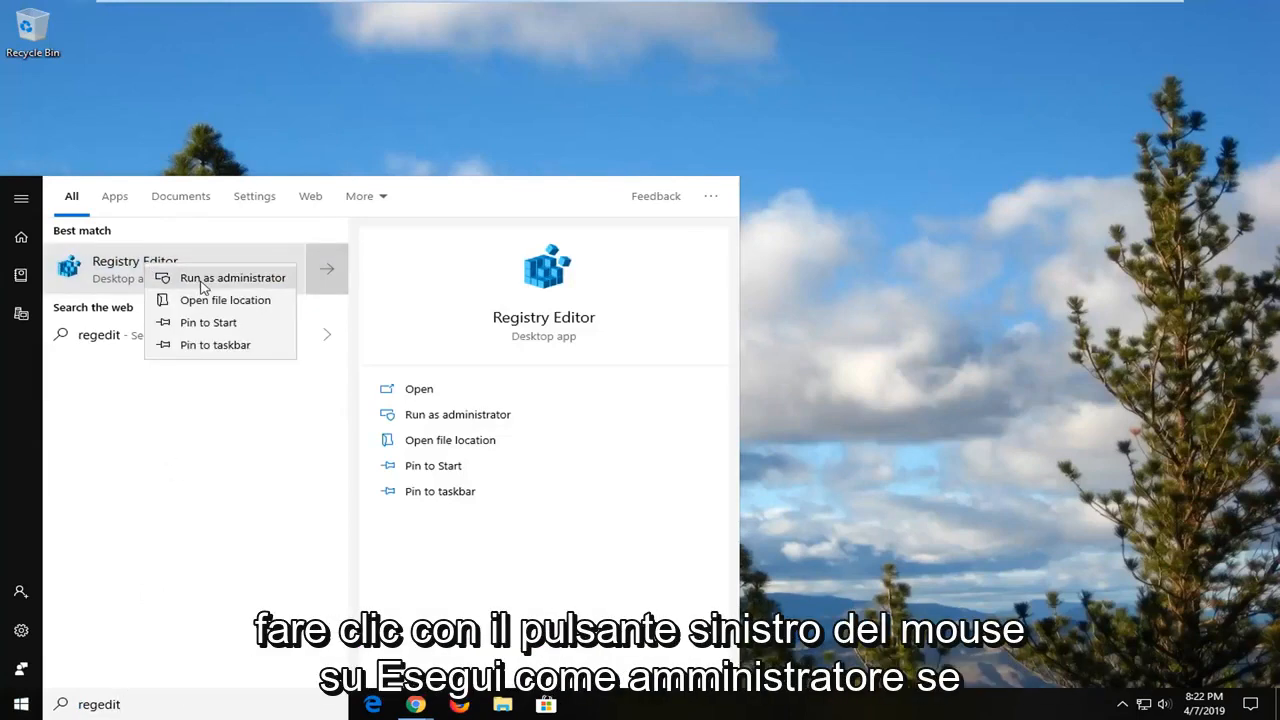
click(232, 277)
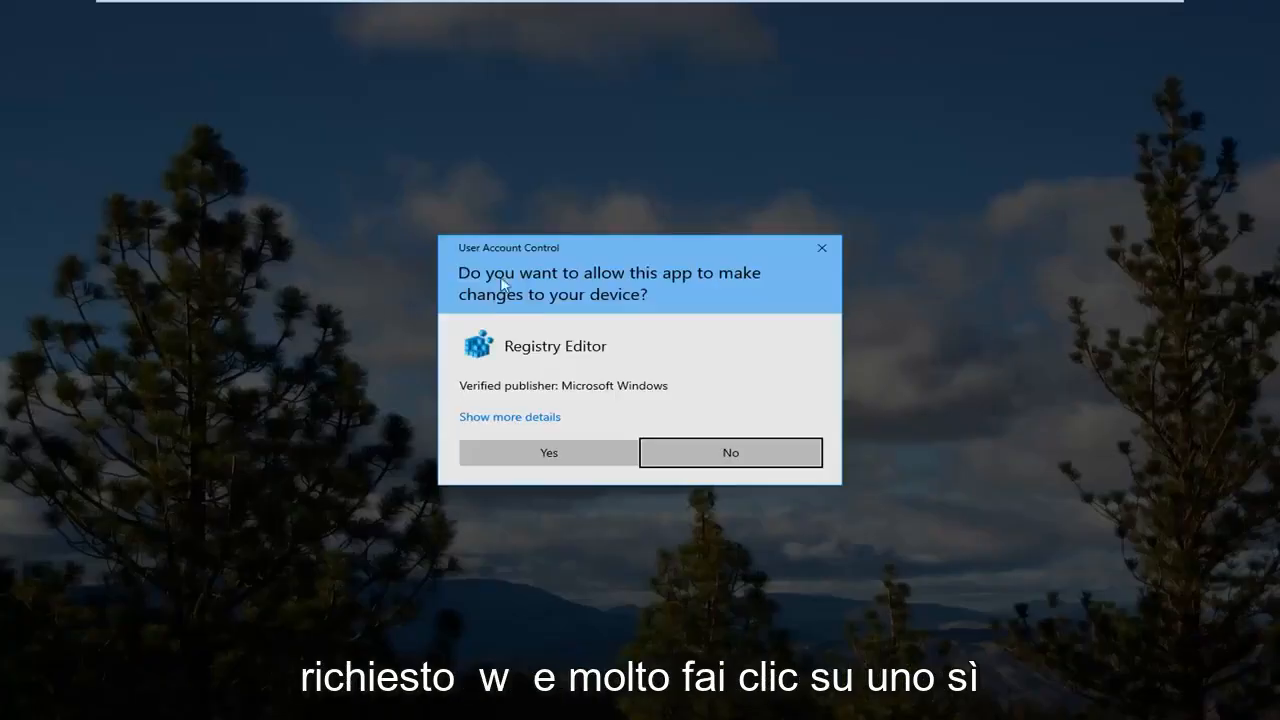
Step: Approve the User Account Control prompt with Yes
click(548, 452)
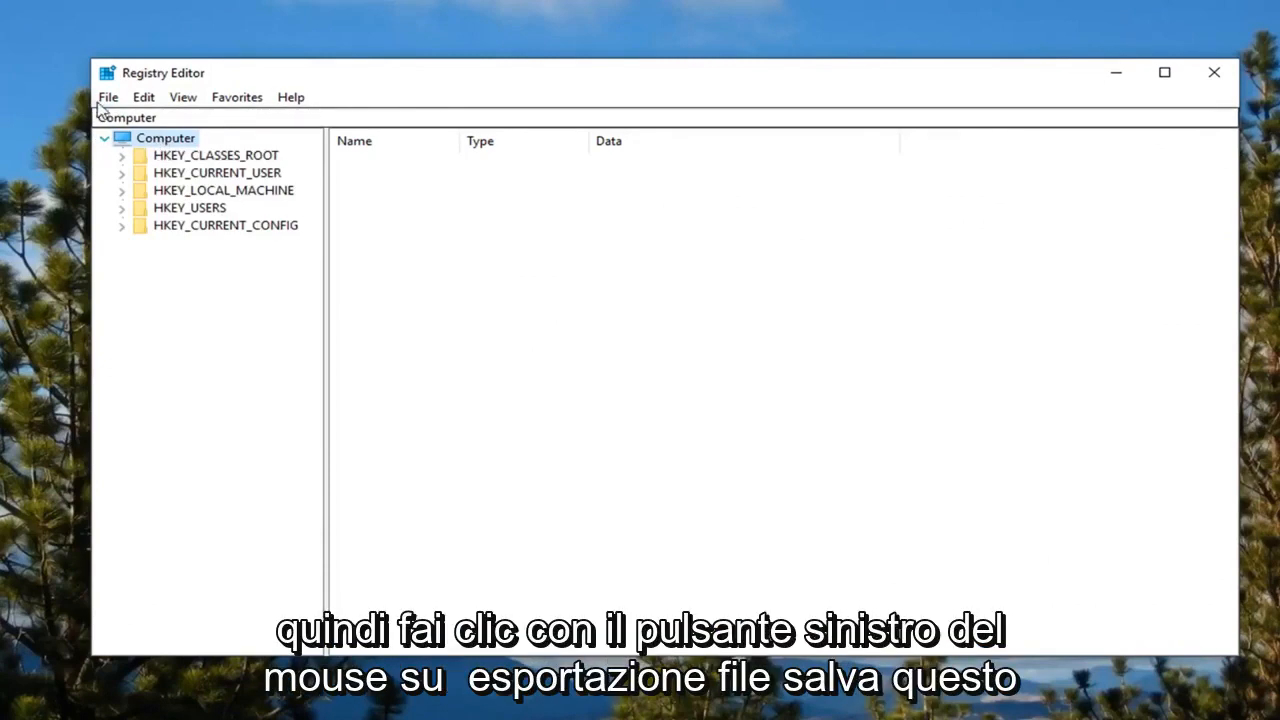
click(107, 97)
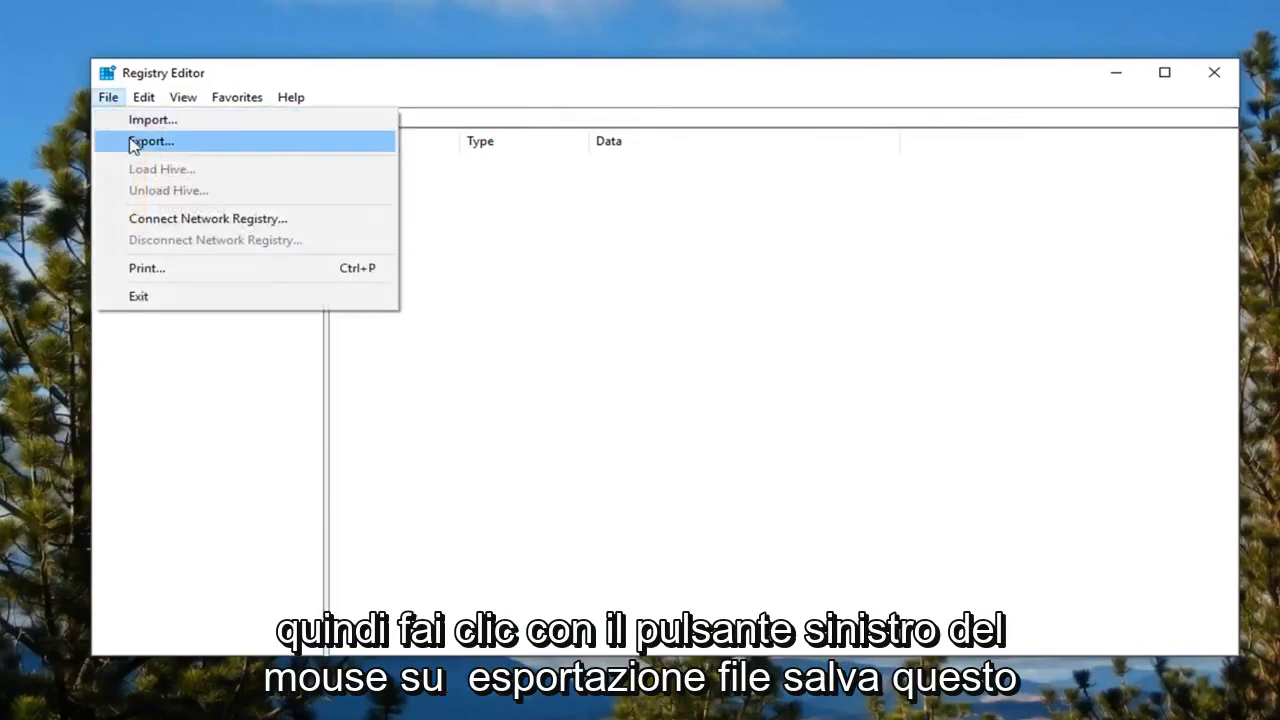
click(151, 140)
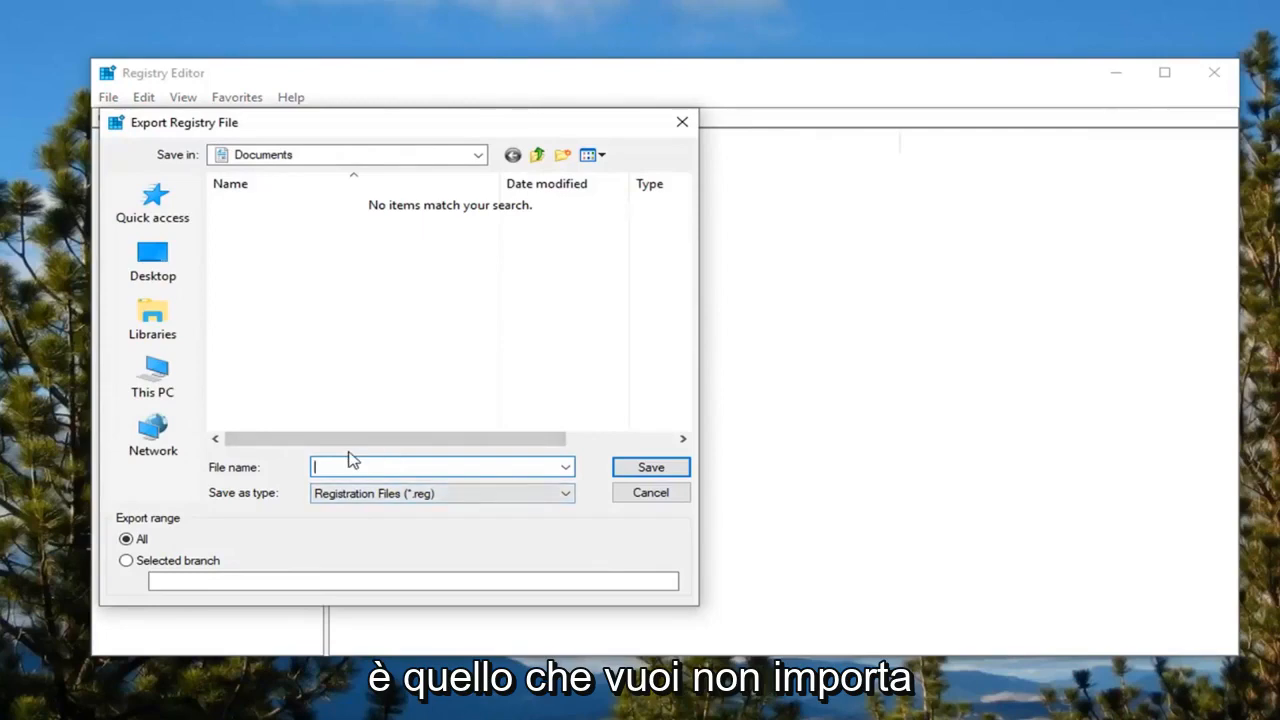
mouse_move(358, 480)
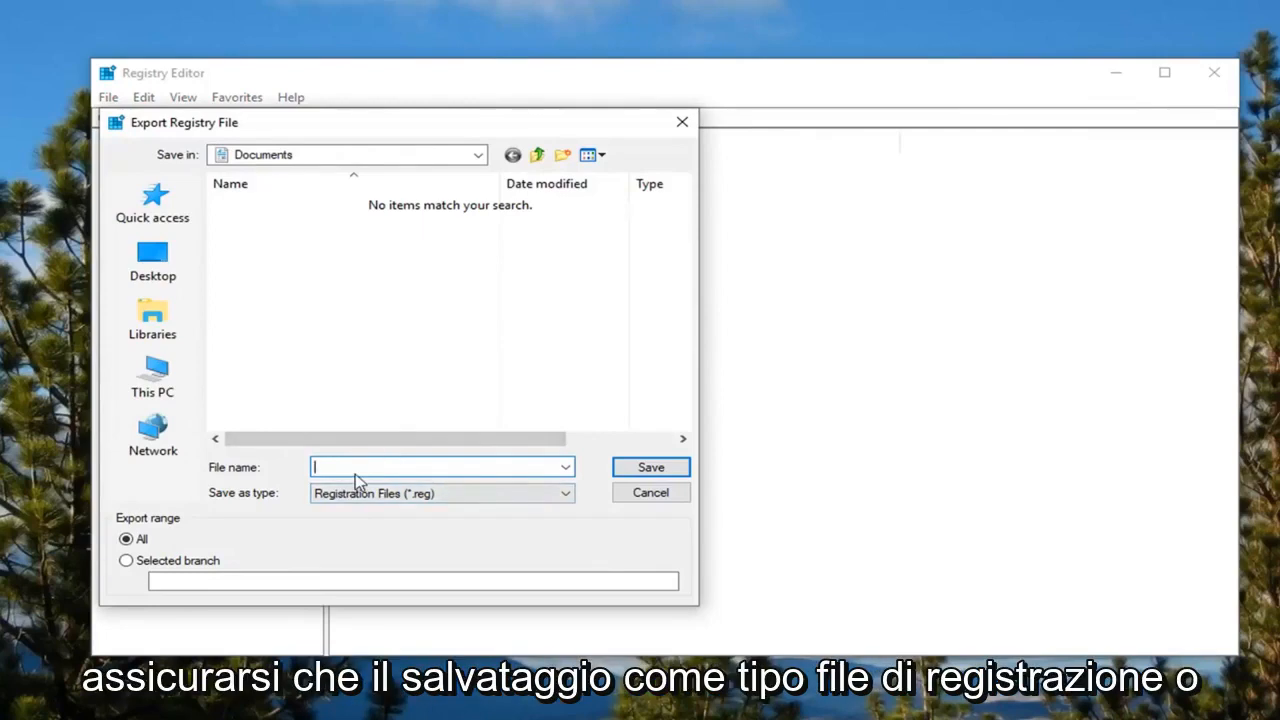
click(565, 493)
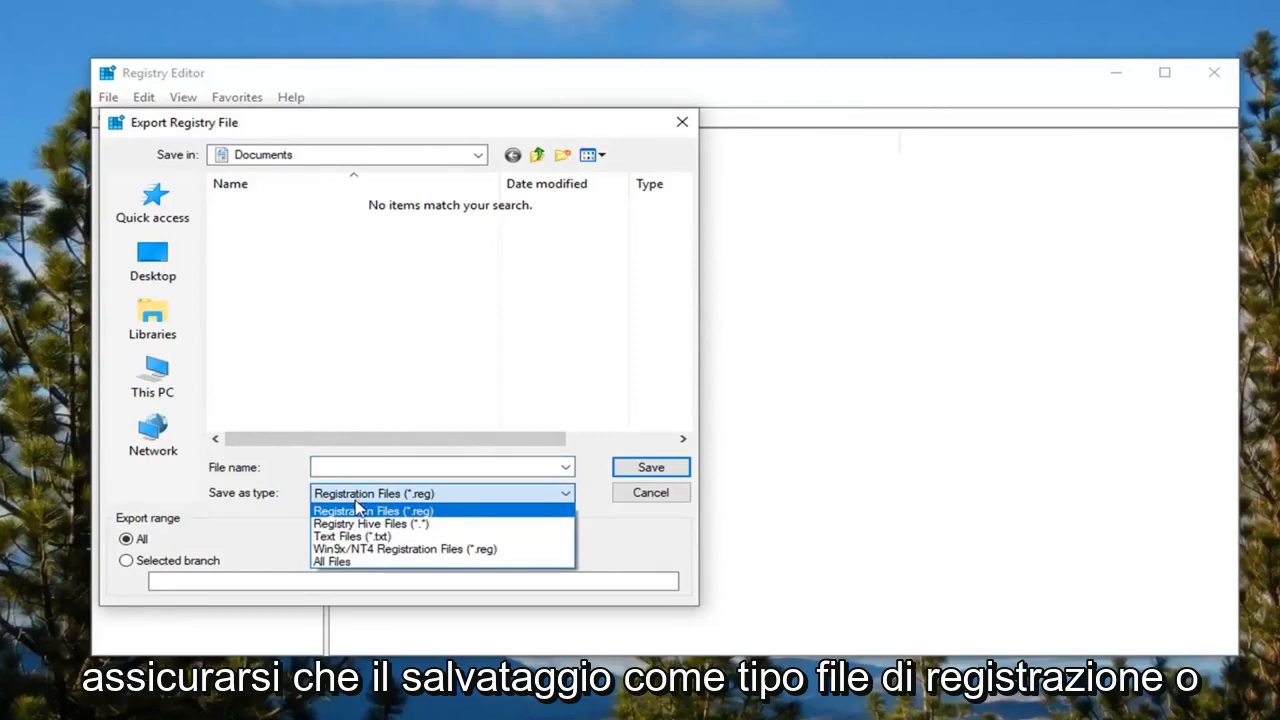
click(372, 510)
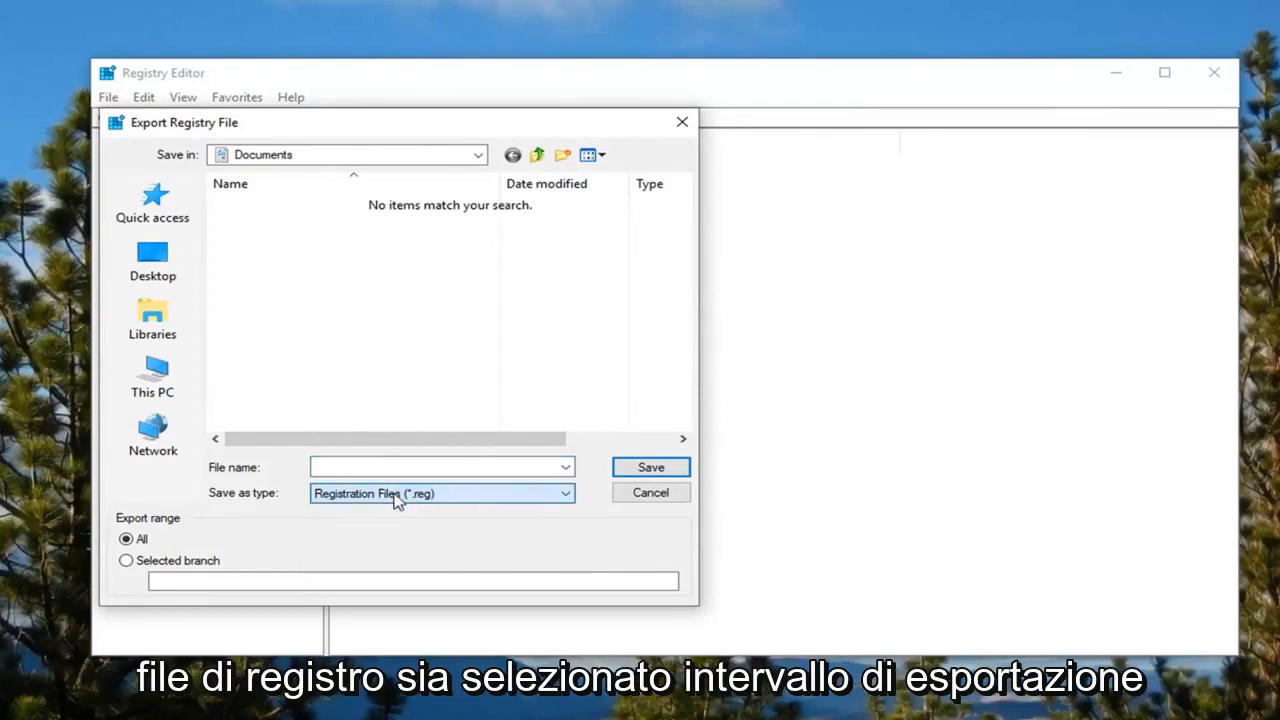
mouse_move(738, 485)
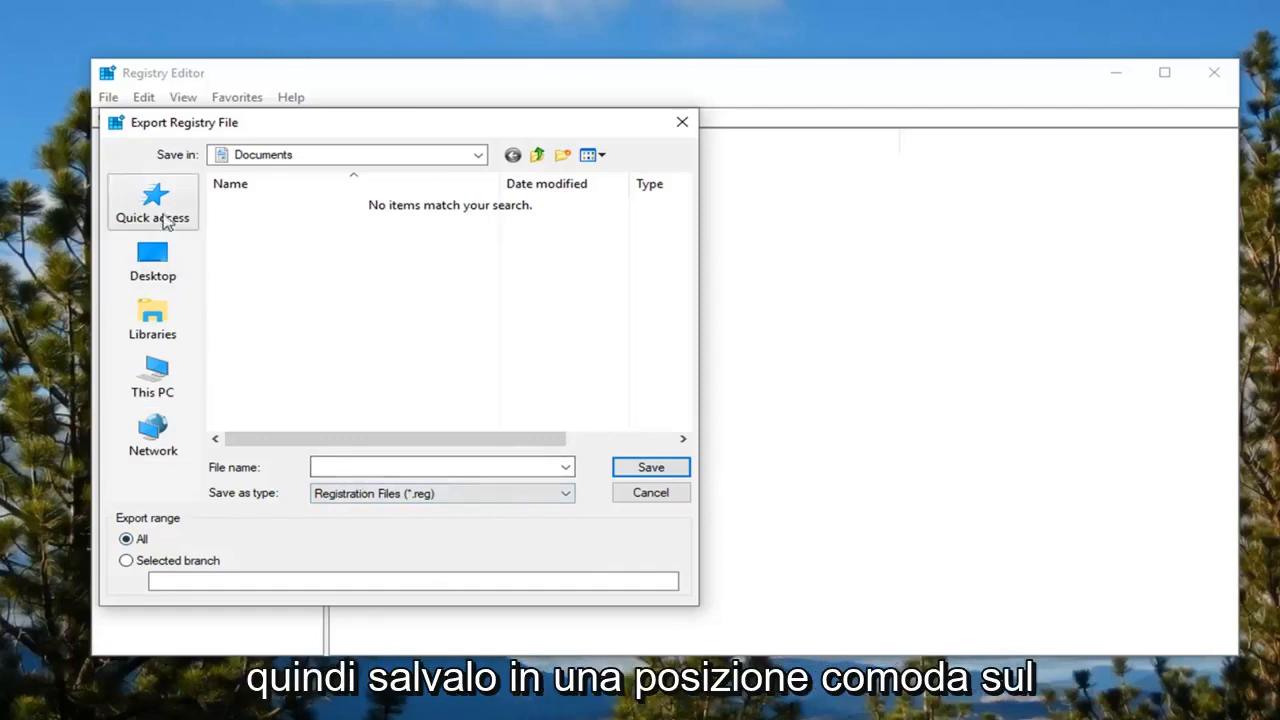
click(152, 260)
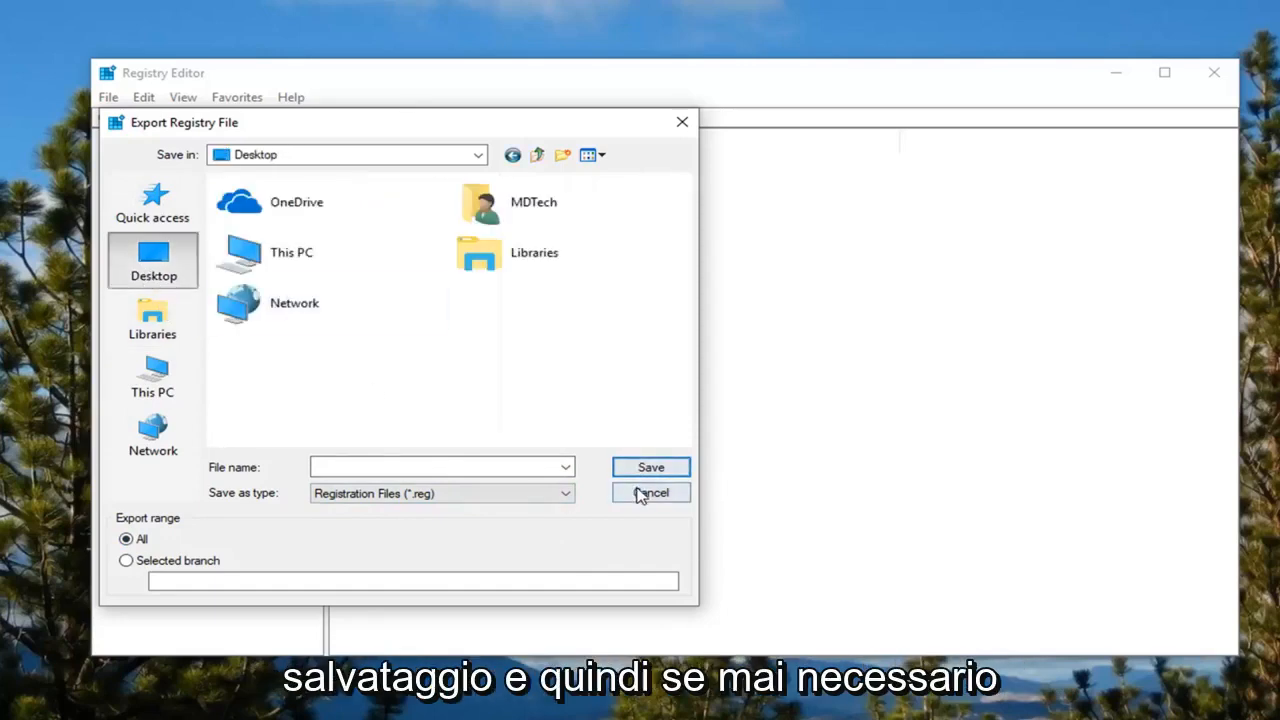
click(650, 492)
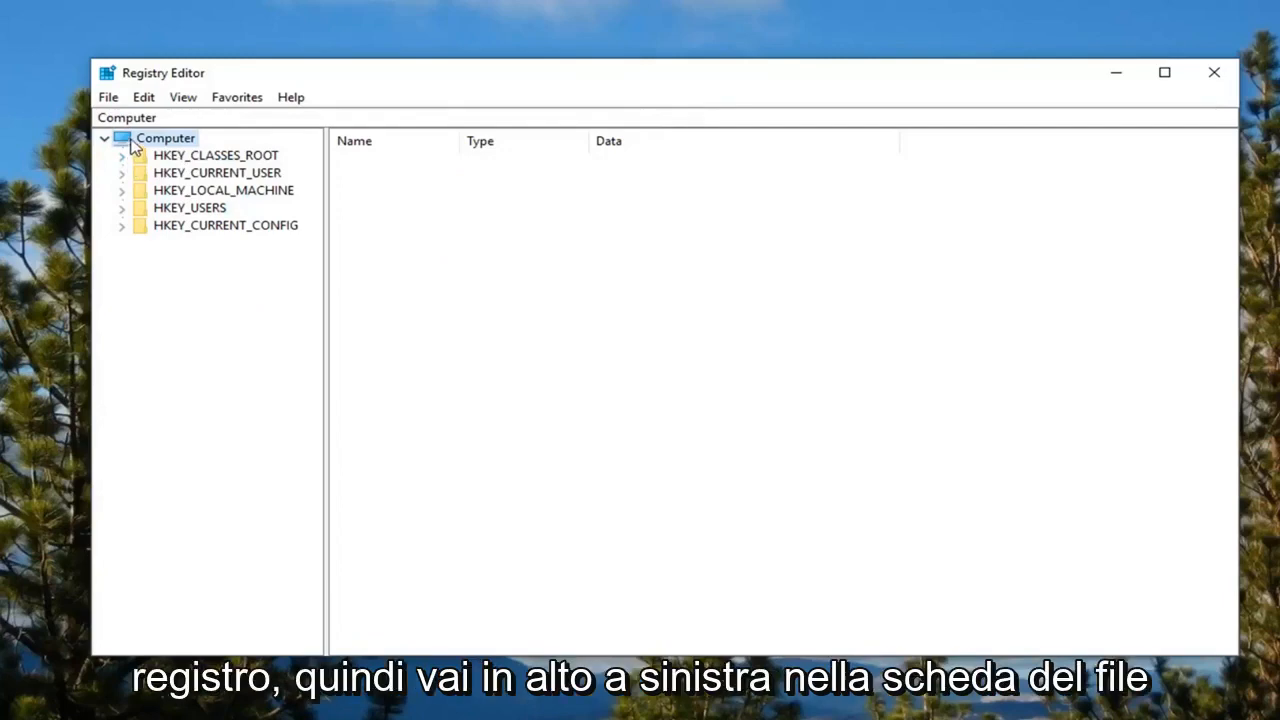
click(108, 97)
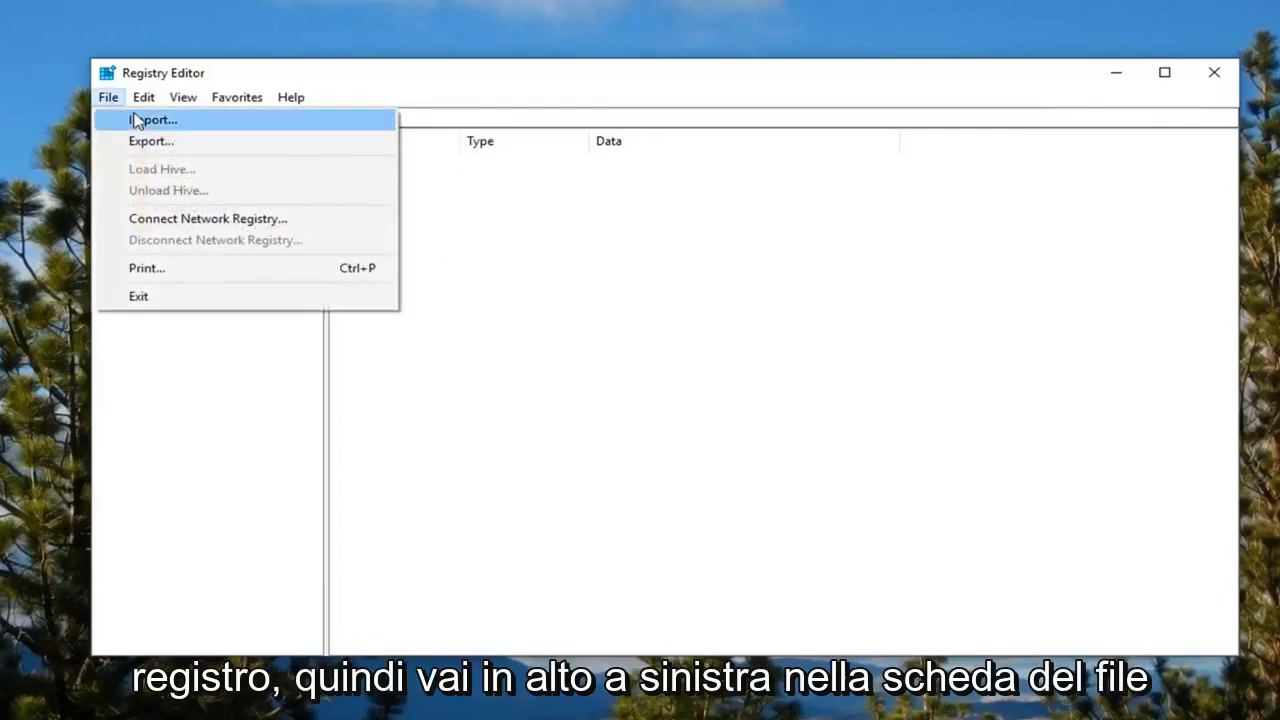
click(153, 120)
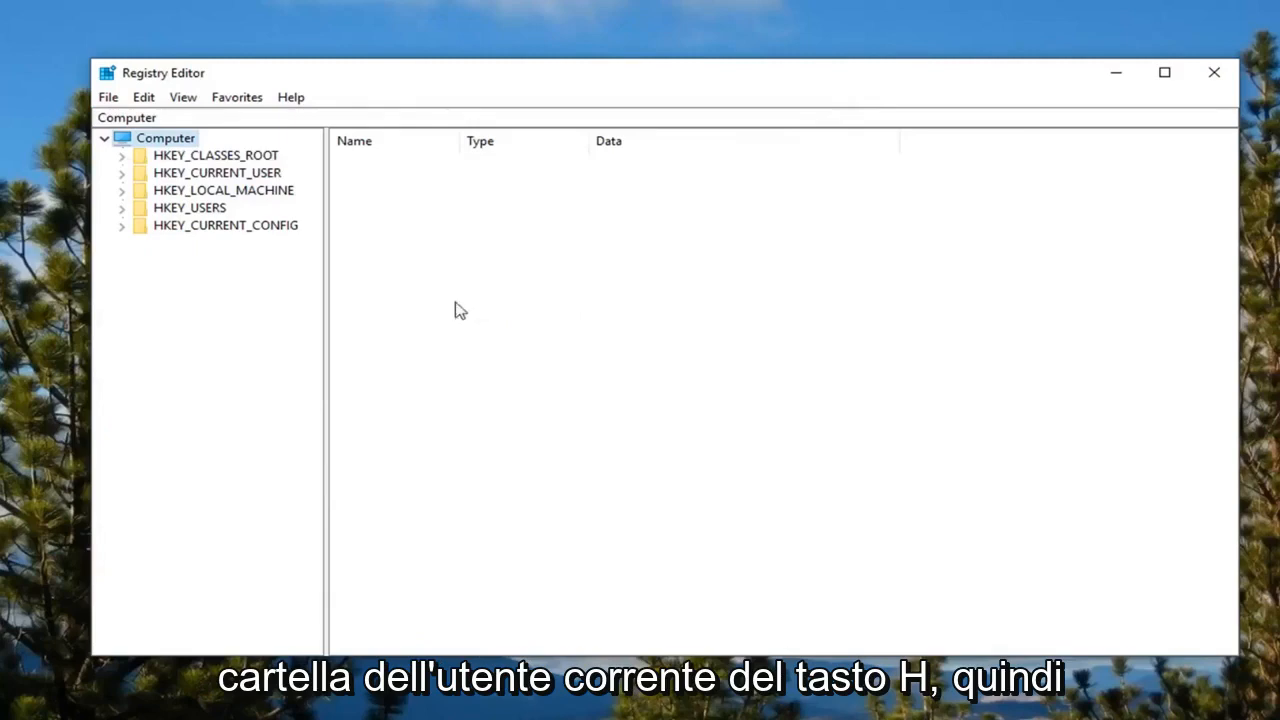
Step: Expand HKEY_CURRENT_USER and Control Panel, then select the Desktop key
click(216, 172)
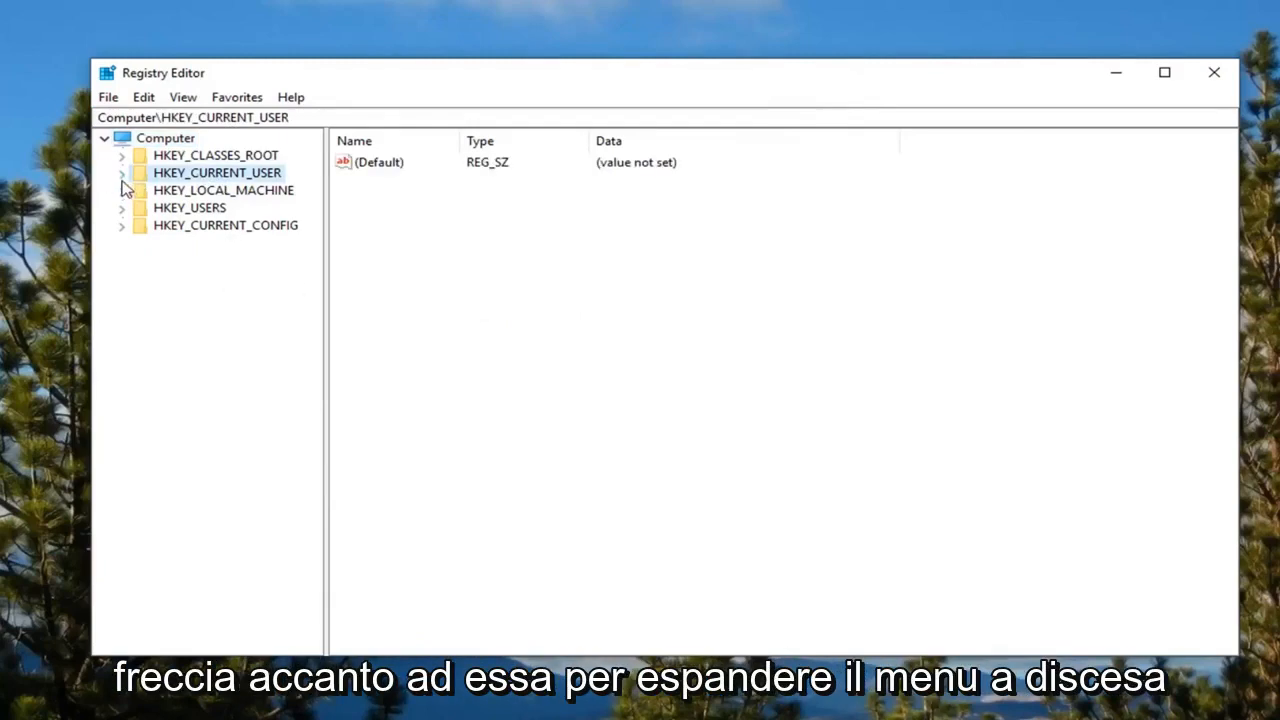
click(121, 172)
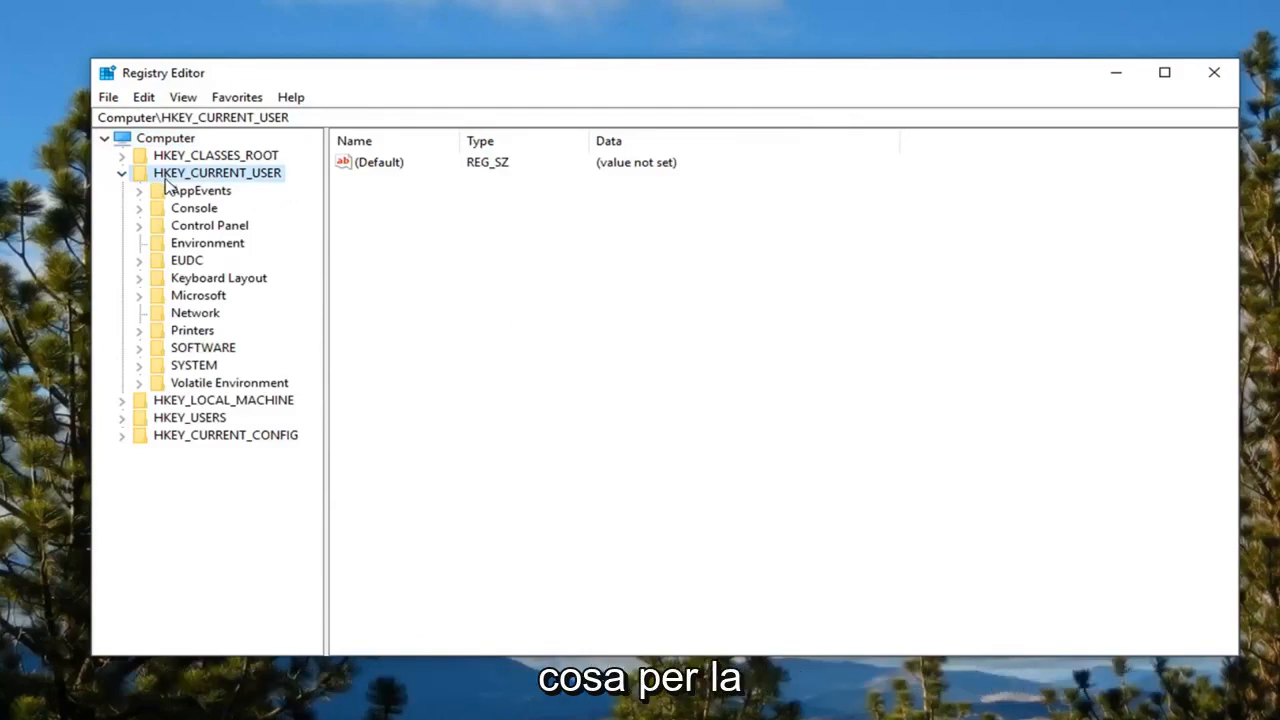
mouse_move(185, 259)
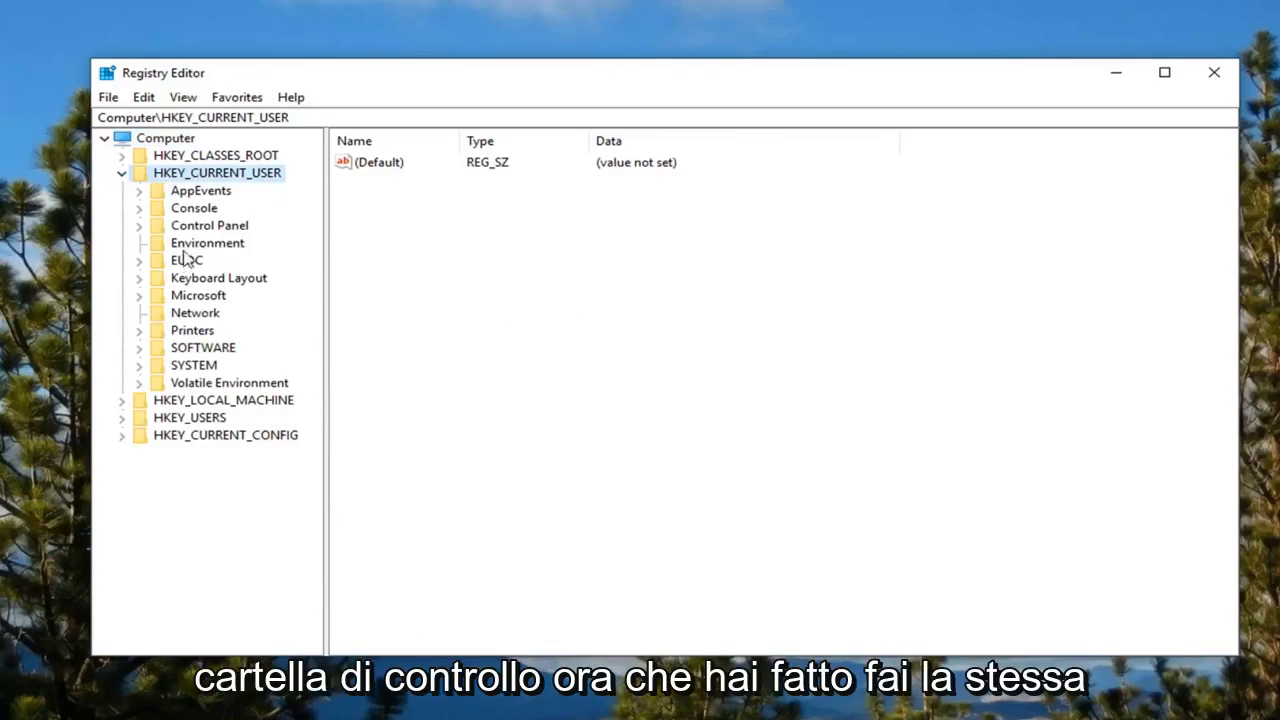
click(209, 225)
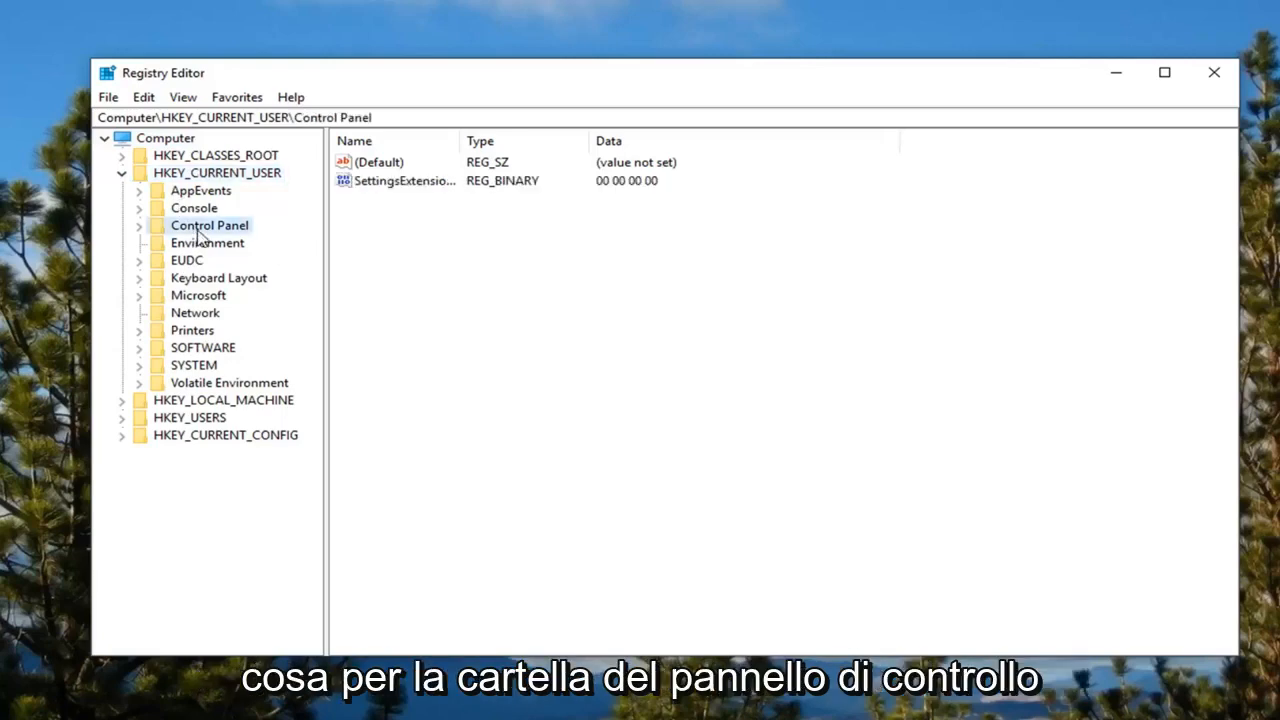
click(138, 225)
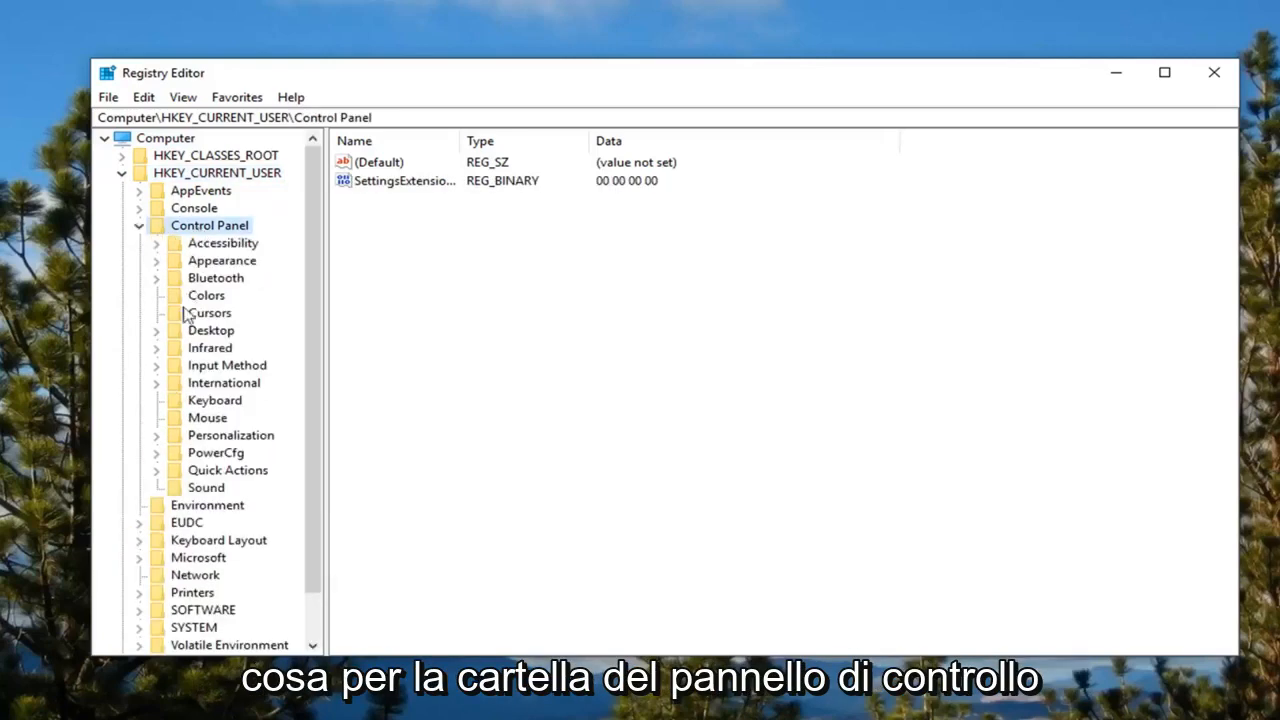
mouse_move(202, 338)
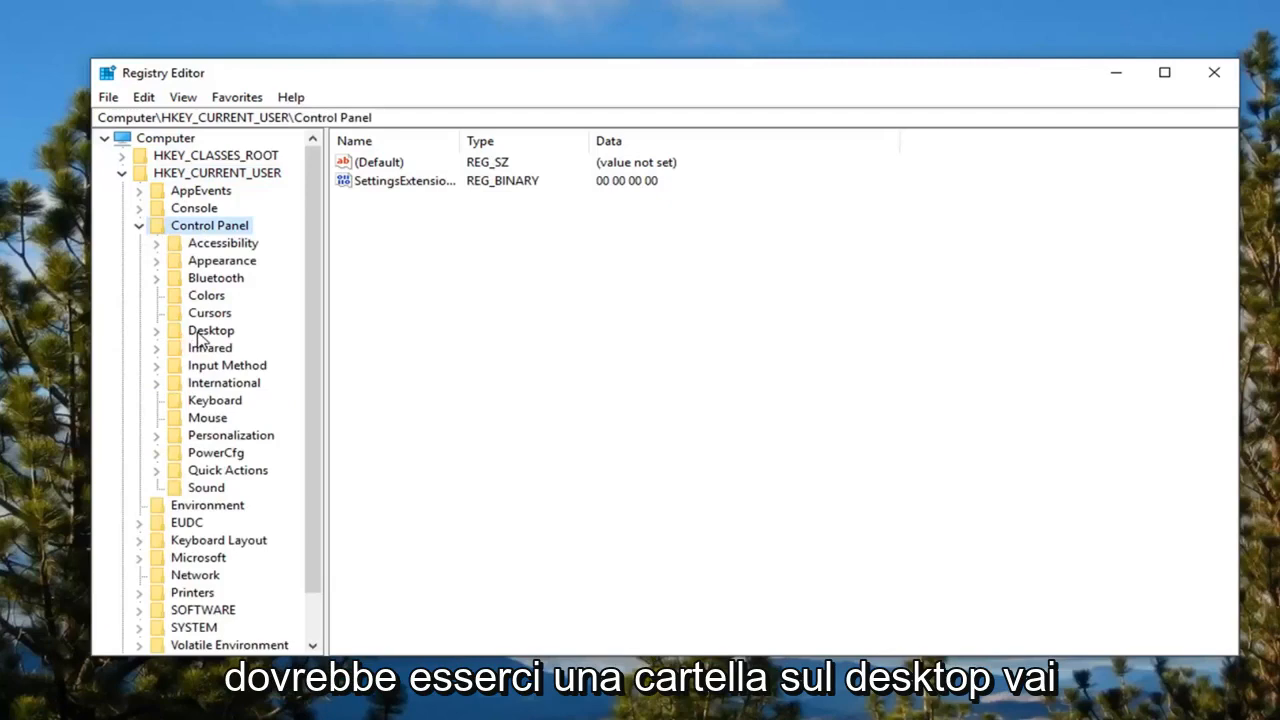
click(210, 330)
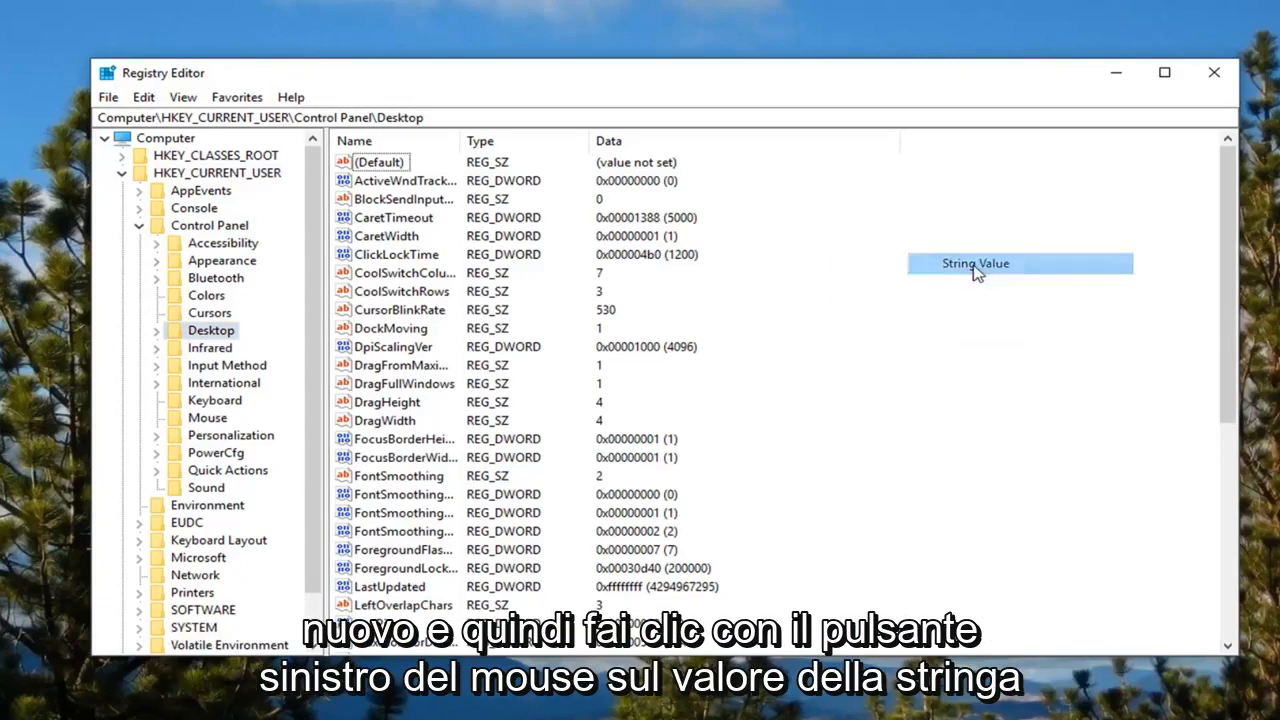
Step: Add a new string value in the Desktop key and name it AutoEndTasks
click(975, 263)
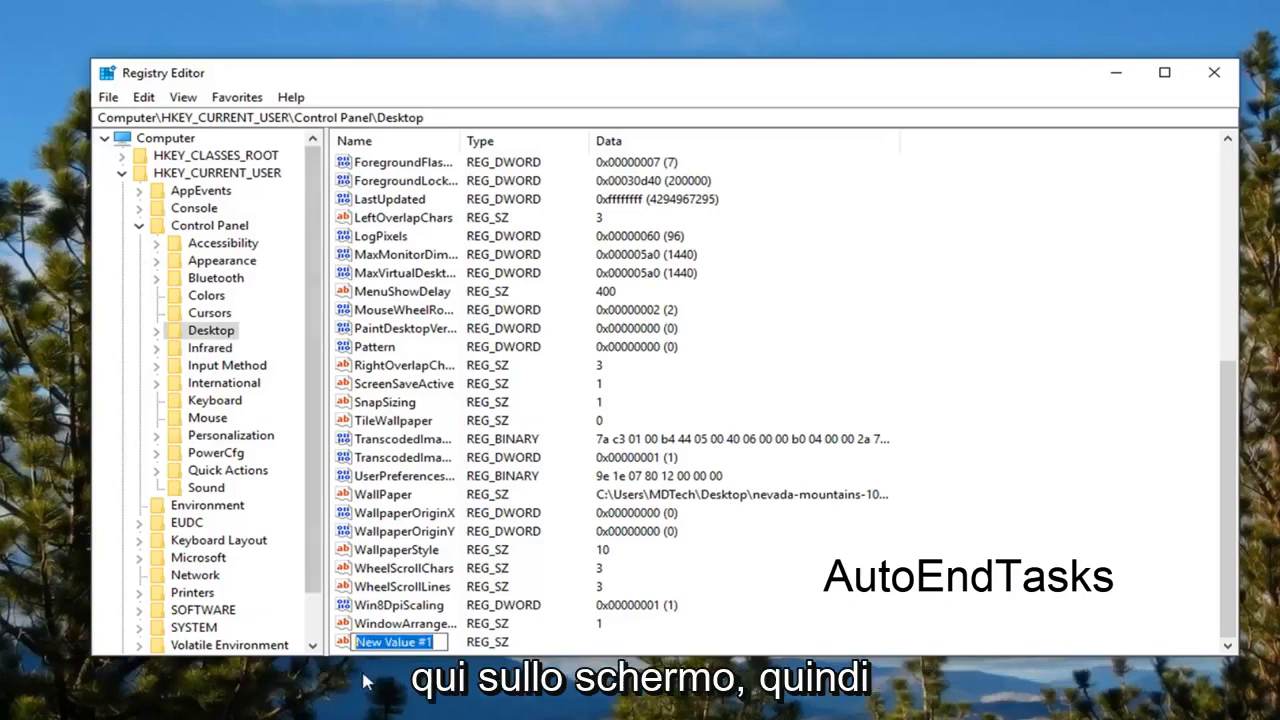
text(AutoEndTasks)
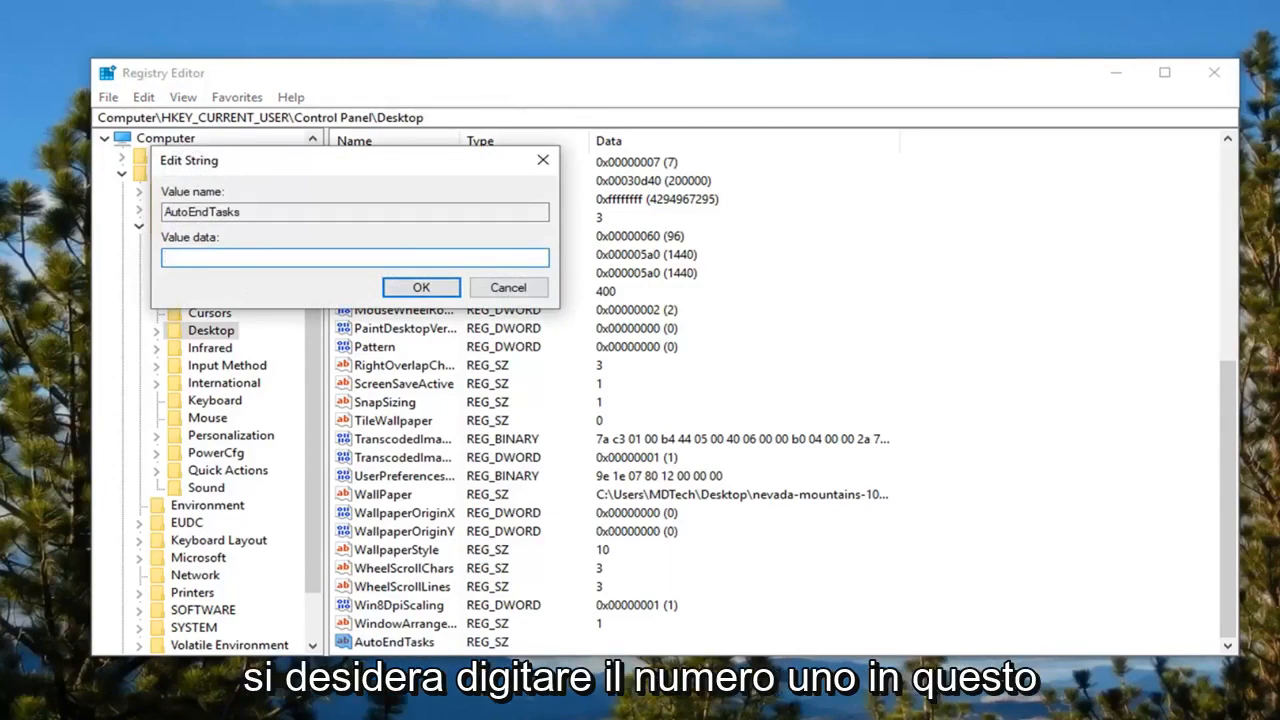
Step: Enter 1 as the AutoEndTasks value data and confirm with OK
text(1)
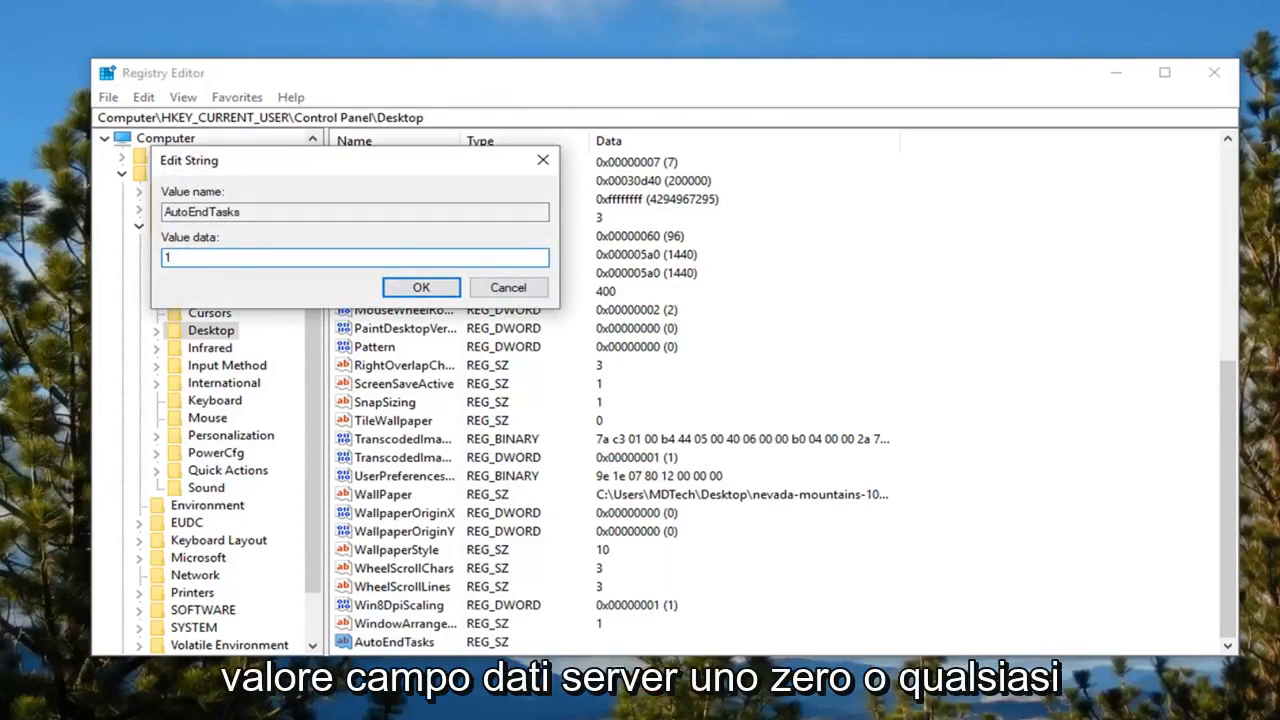
triple_click(354, 257)
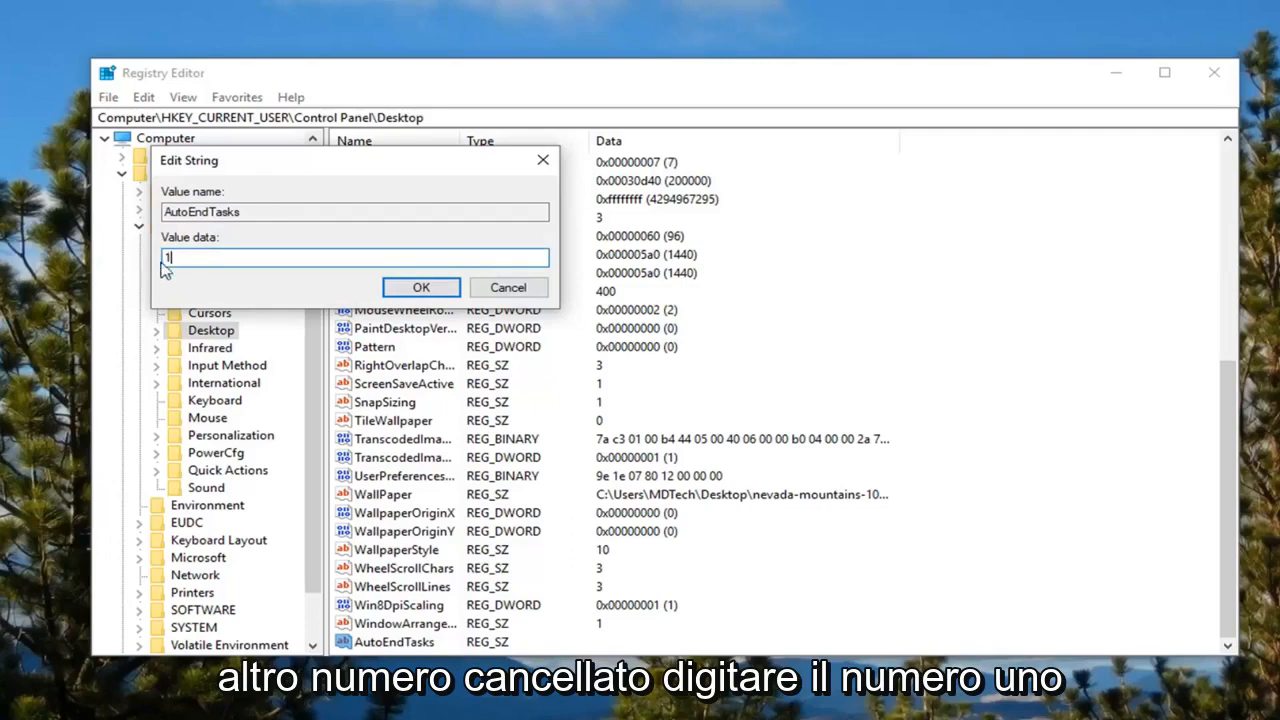
key(Backspace)
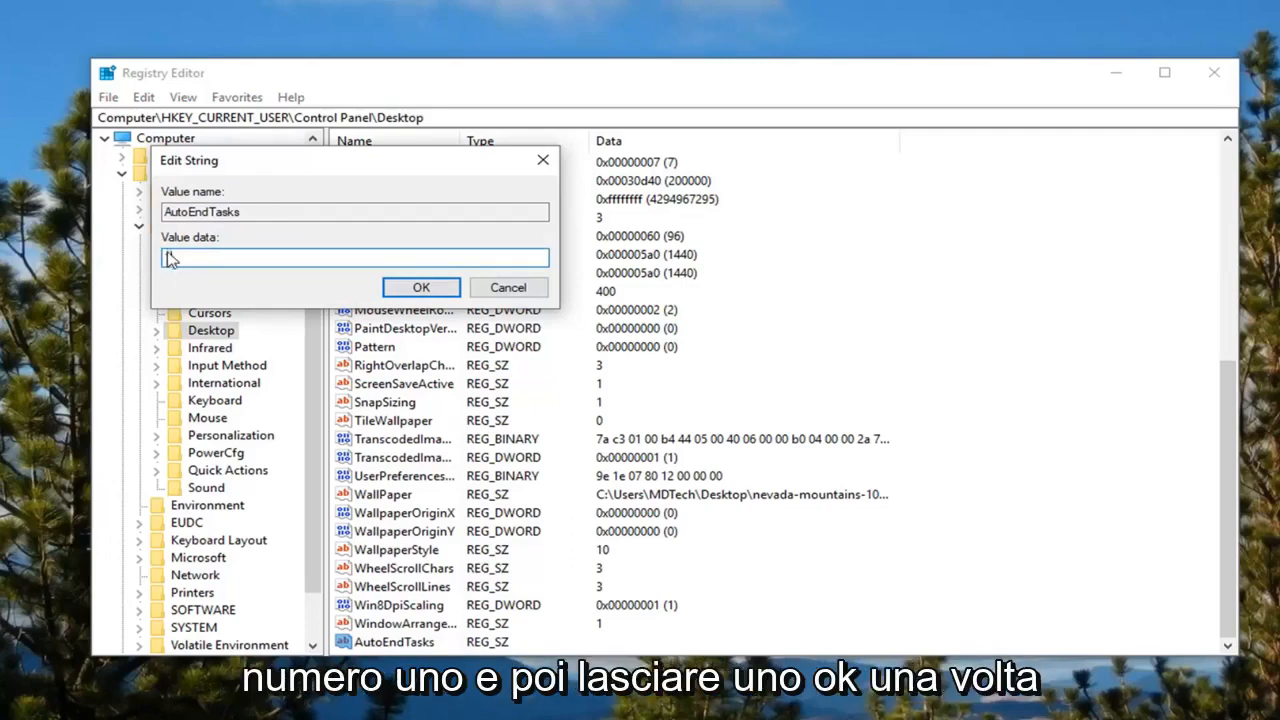
click(420, 287)
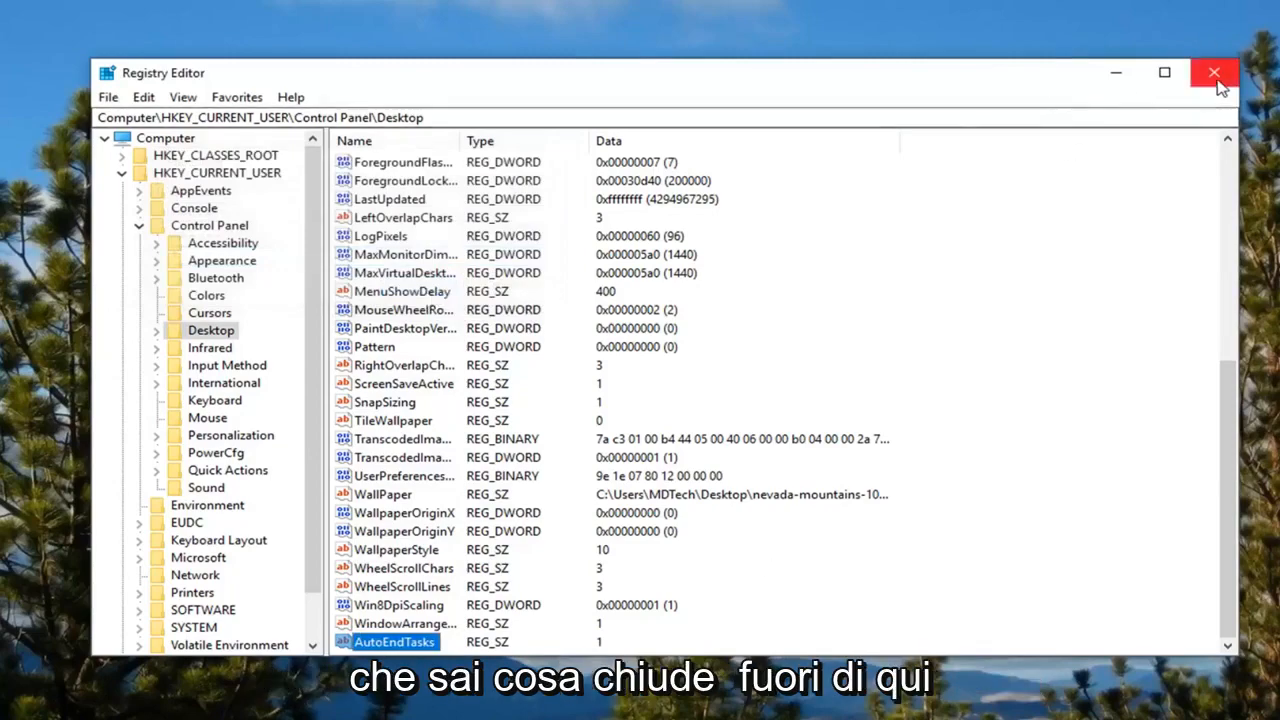
Step: Close the Registry Editor window with its X button
click(1214, 72)
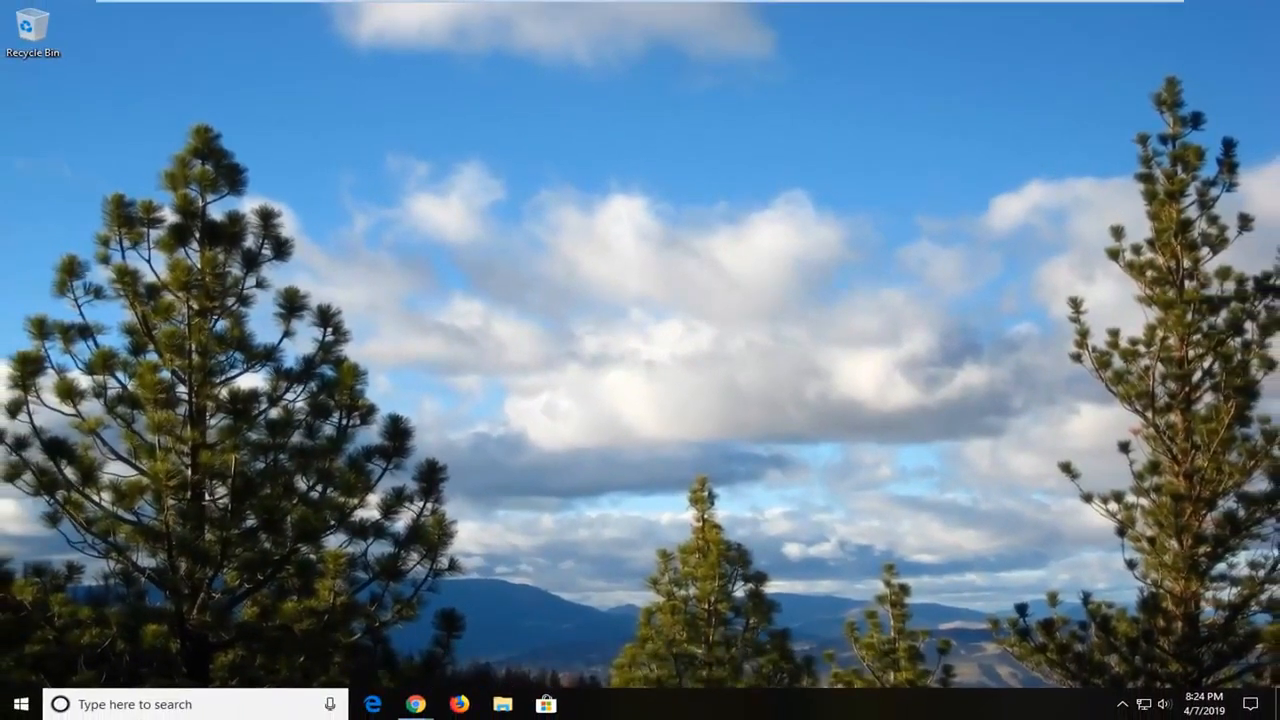